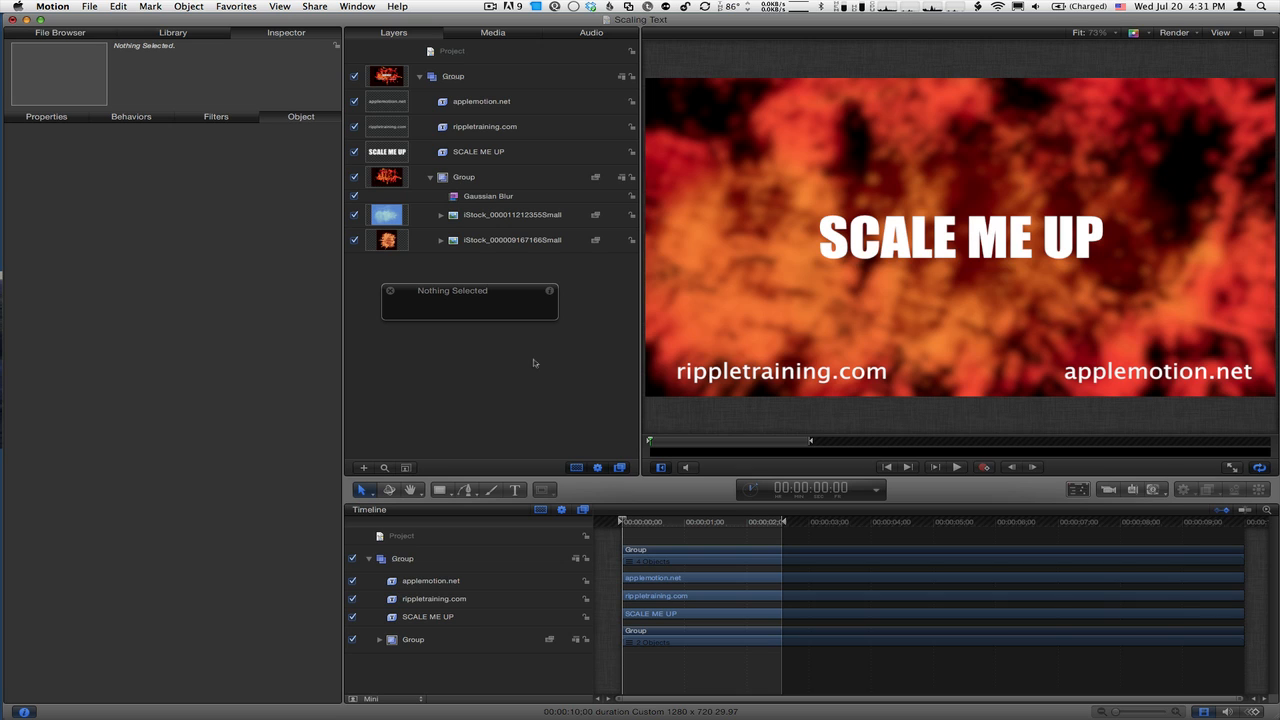
pyautogui.moveTo(537, 367)
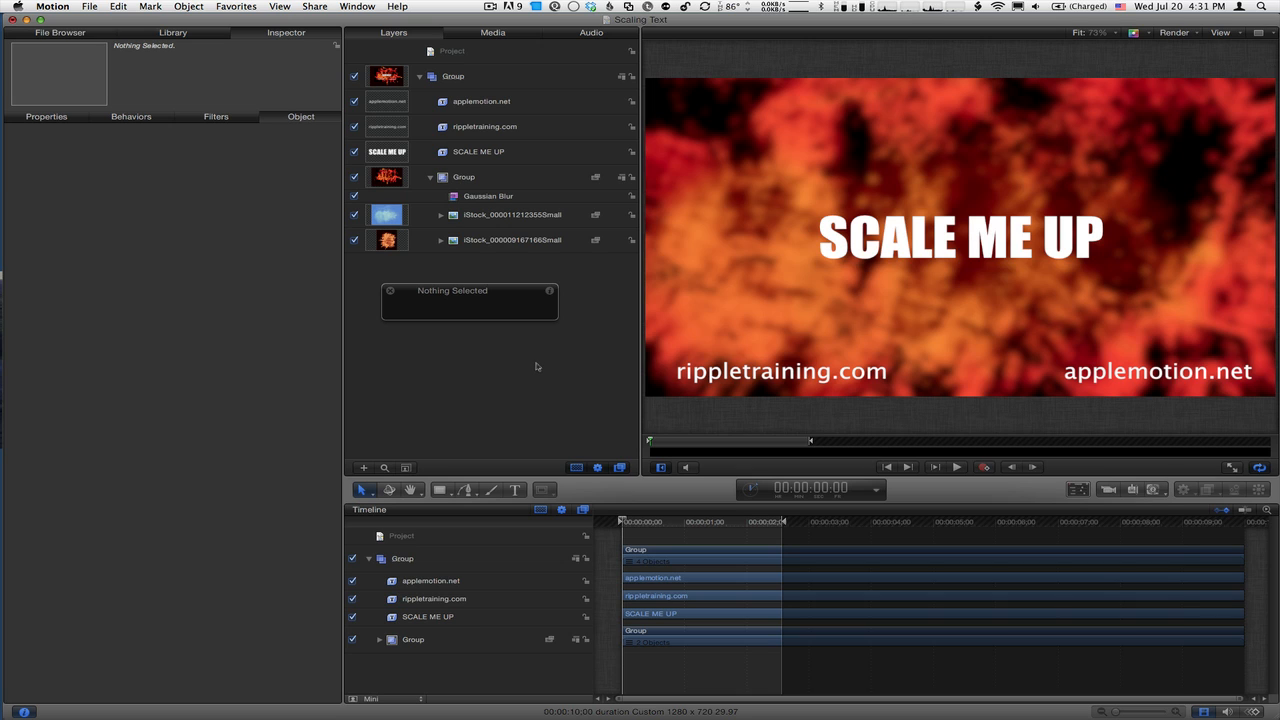
# - Select the SCALE ME UP layer and apply the Text Animation > Sequence Text behavior
pyautogui.click(477, 151)
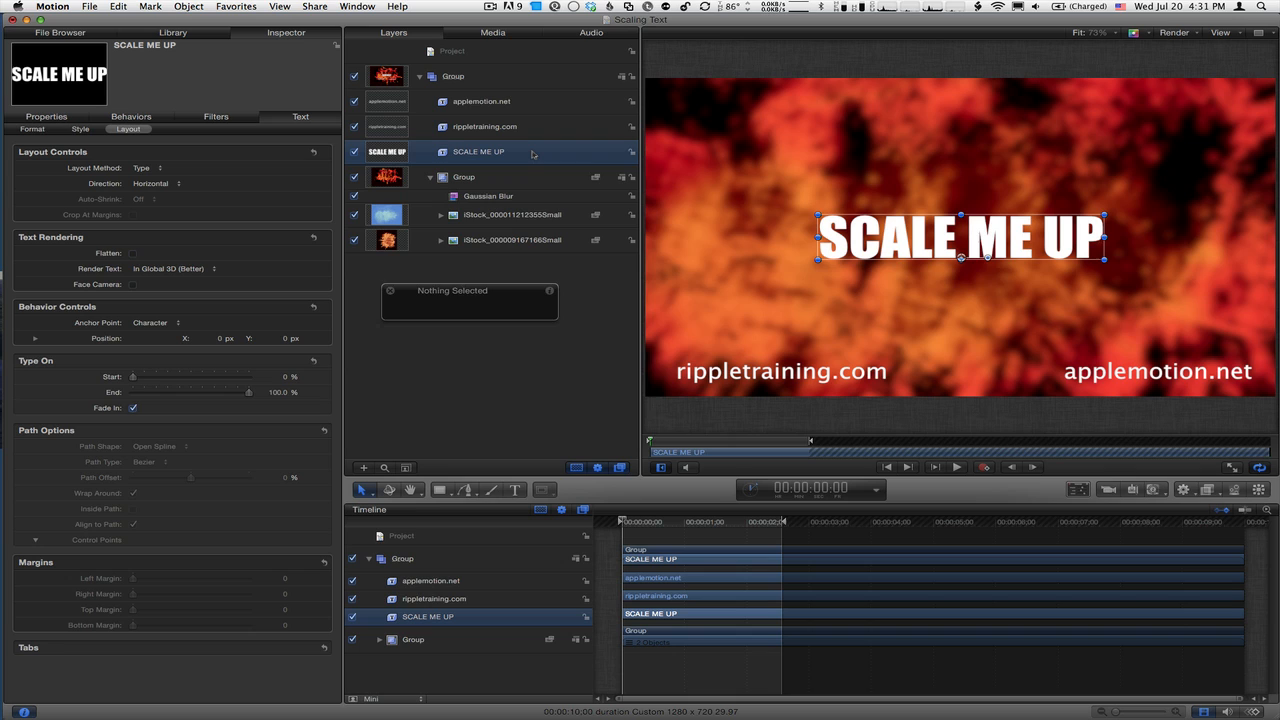
pyautogui.click(476, 151)
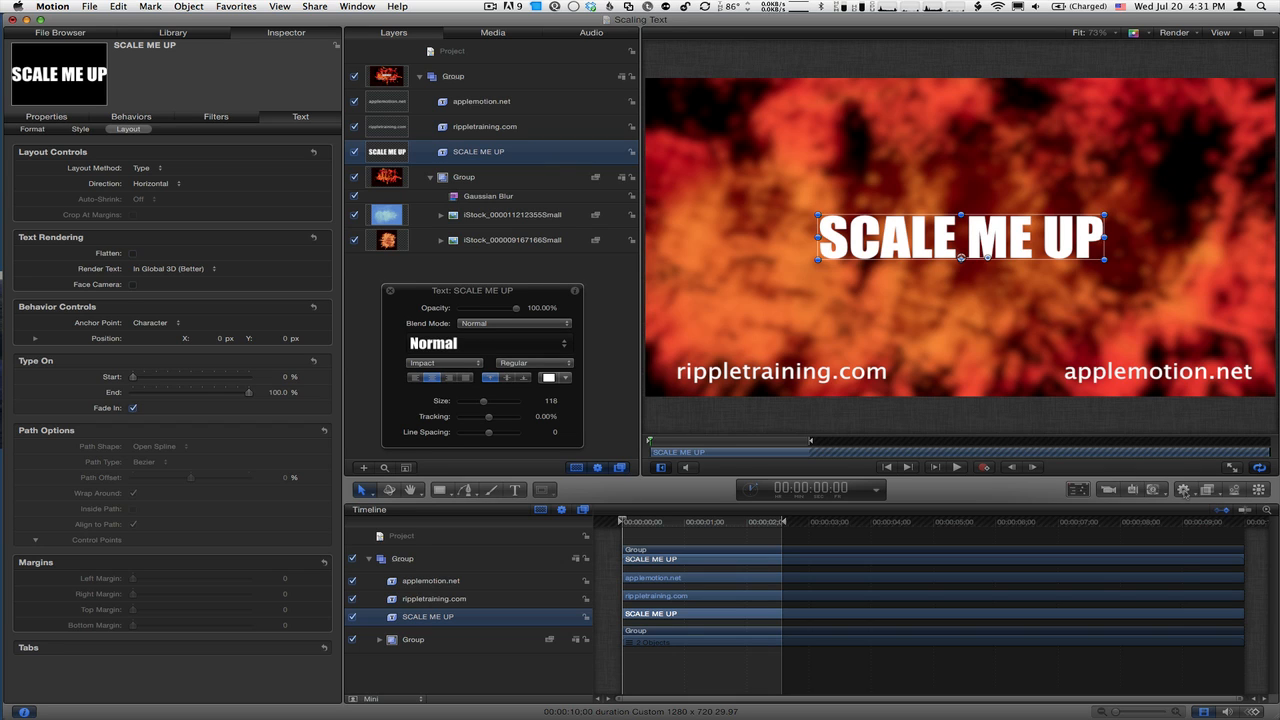
pyautogui.click(1179, 488)
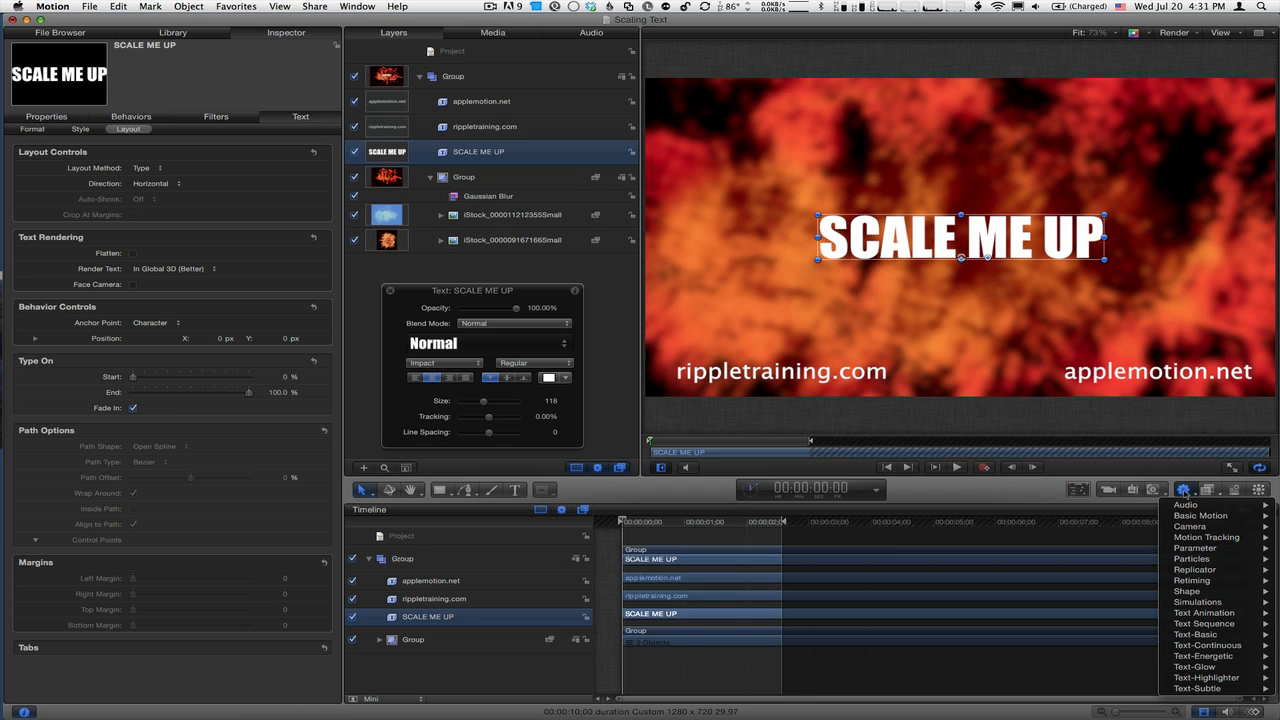
pyautogui.moveTo(1210, 537)
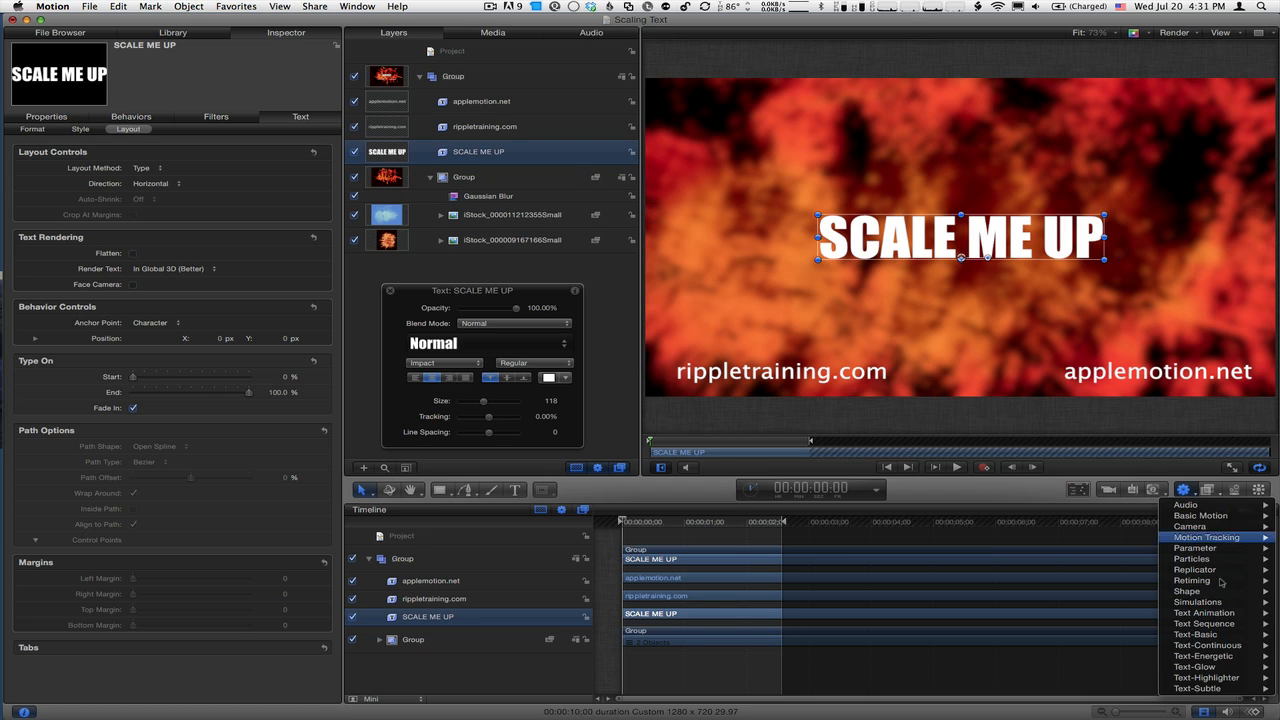
pyautogui.moveTo(1219, 612)
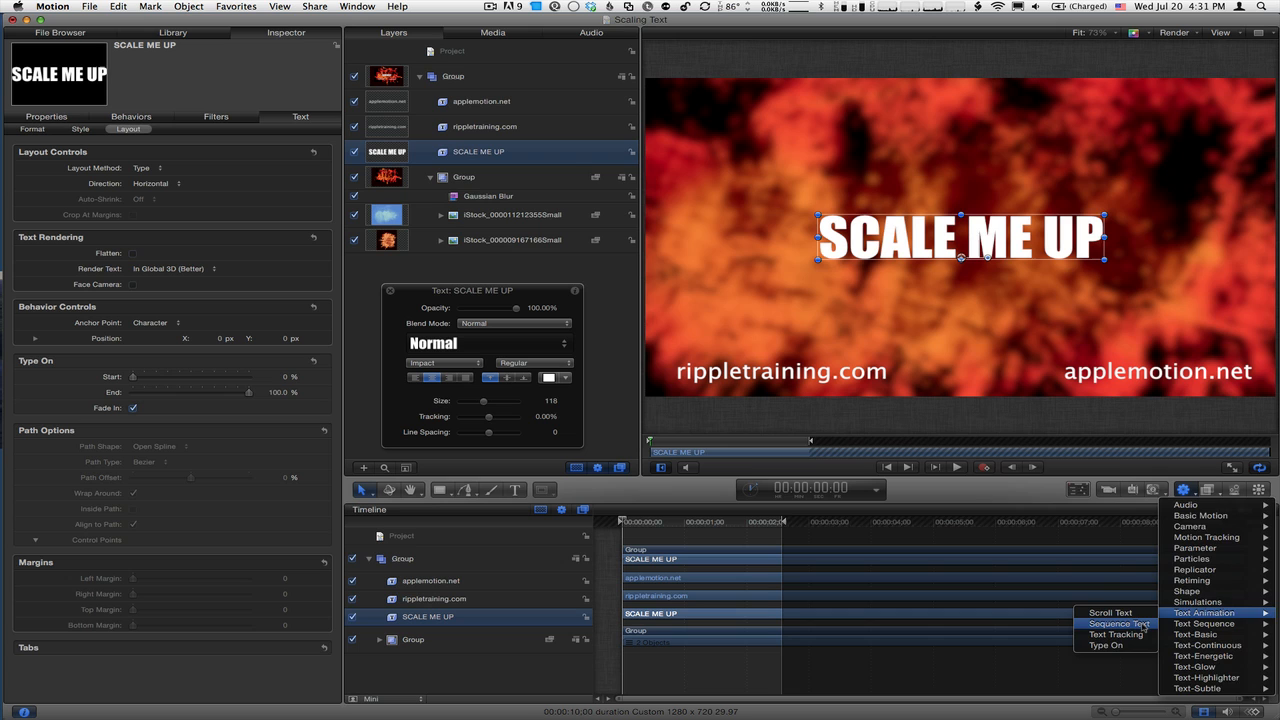
pyautogui.click(1123, 620)
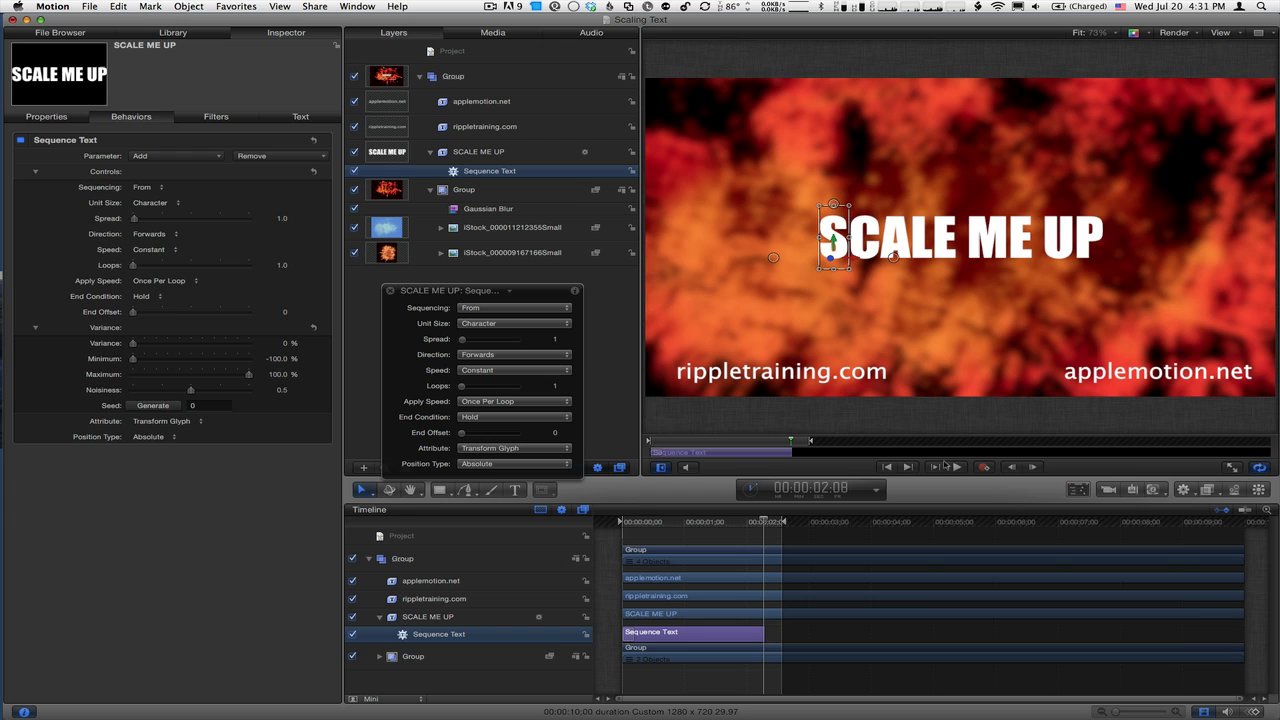
# - Preview the title, then add Format > Scale to Sequence Text, leaving it at 0%
pyautogui.click(957, 466)
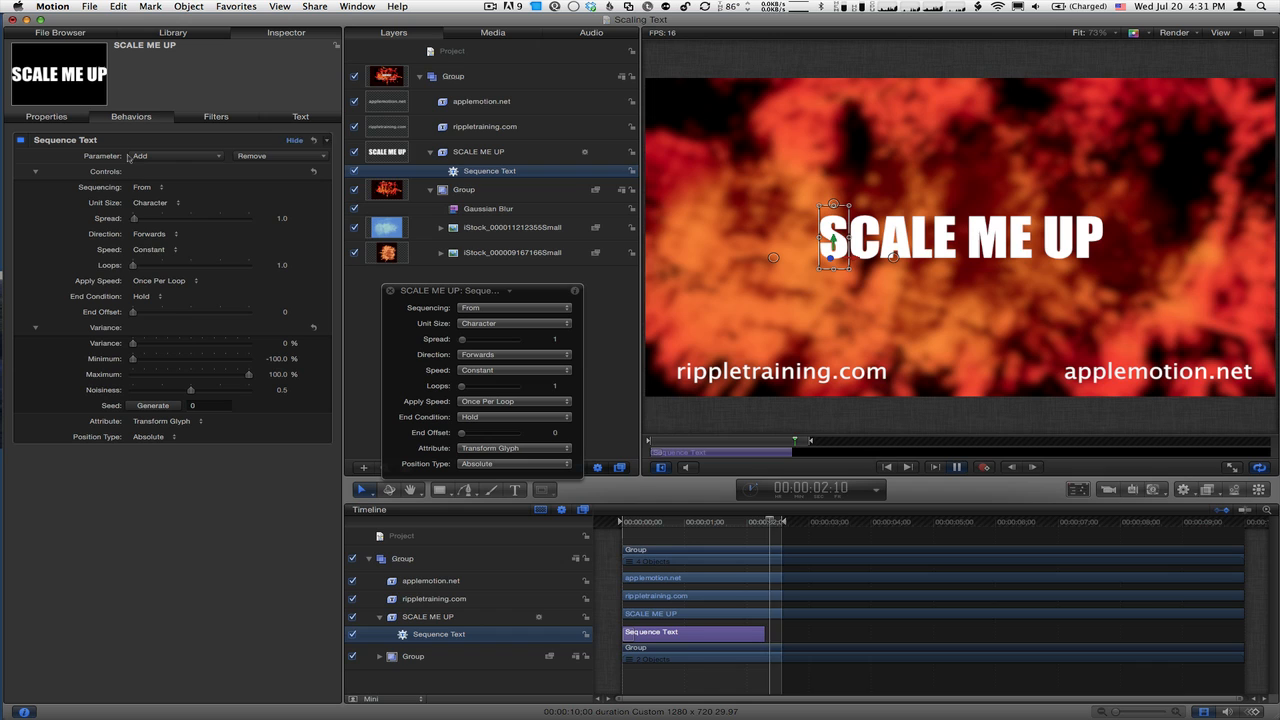
pyautogui.click(175, 156)
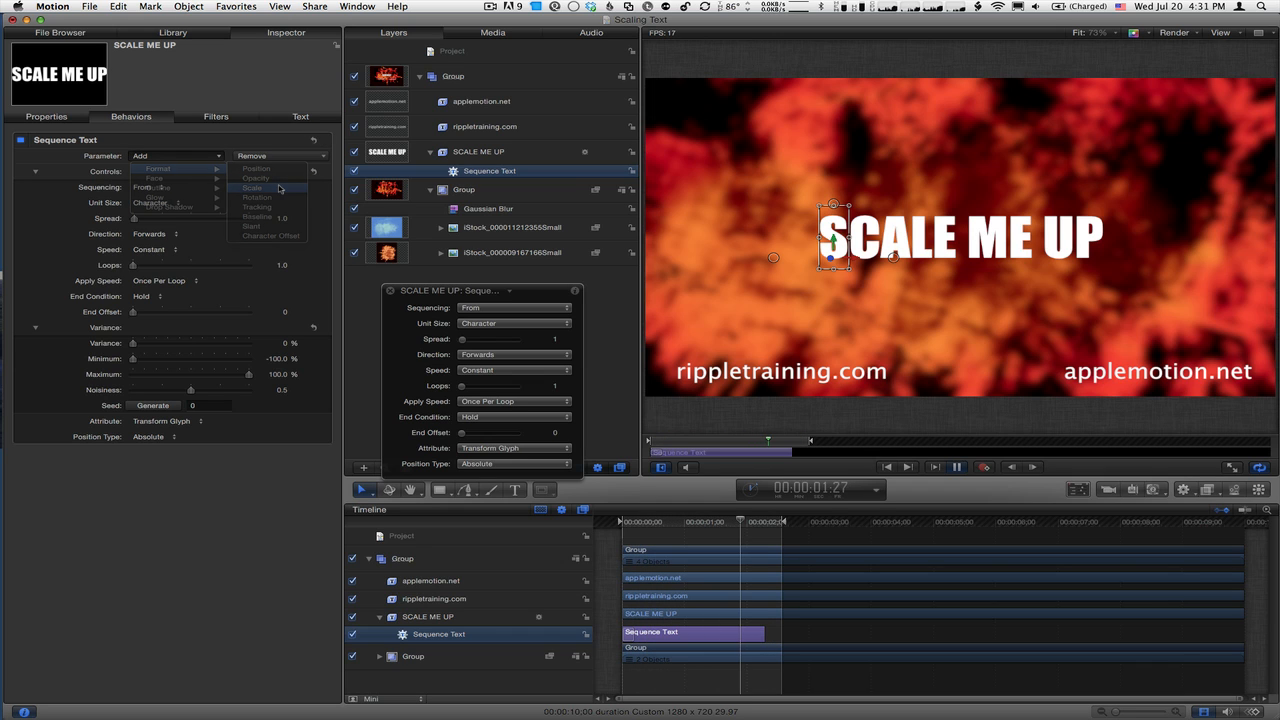
pyautogui.click(252, 188)
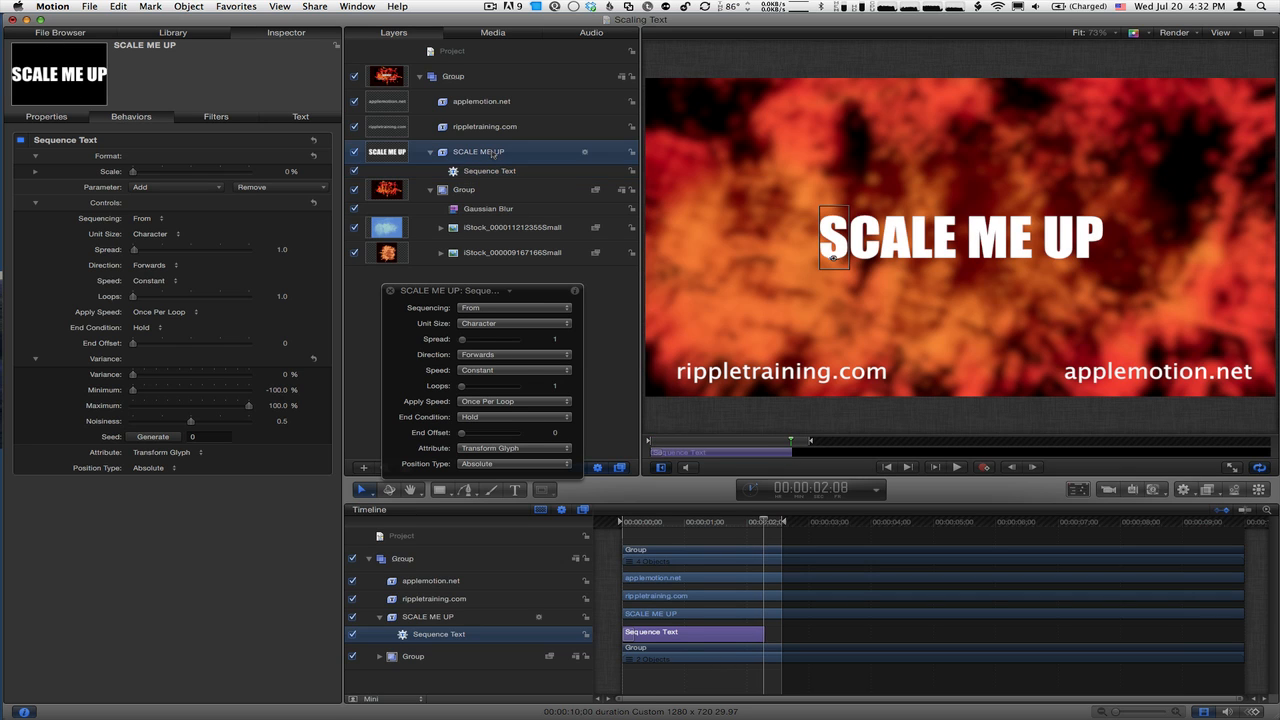
# - Select the SCALE ME UP layer, use the Canvas Anchor Point tool, and play back the letter scaling
pyautogui.click(477, 151)
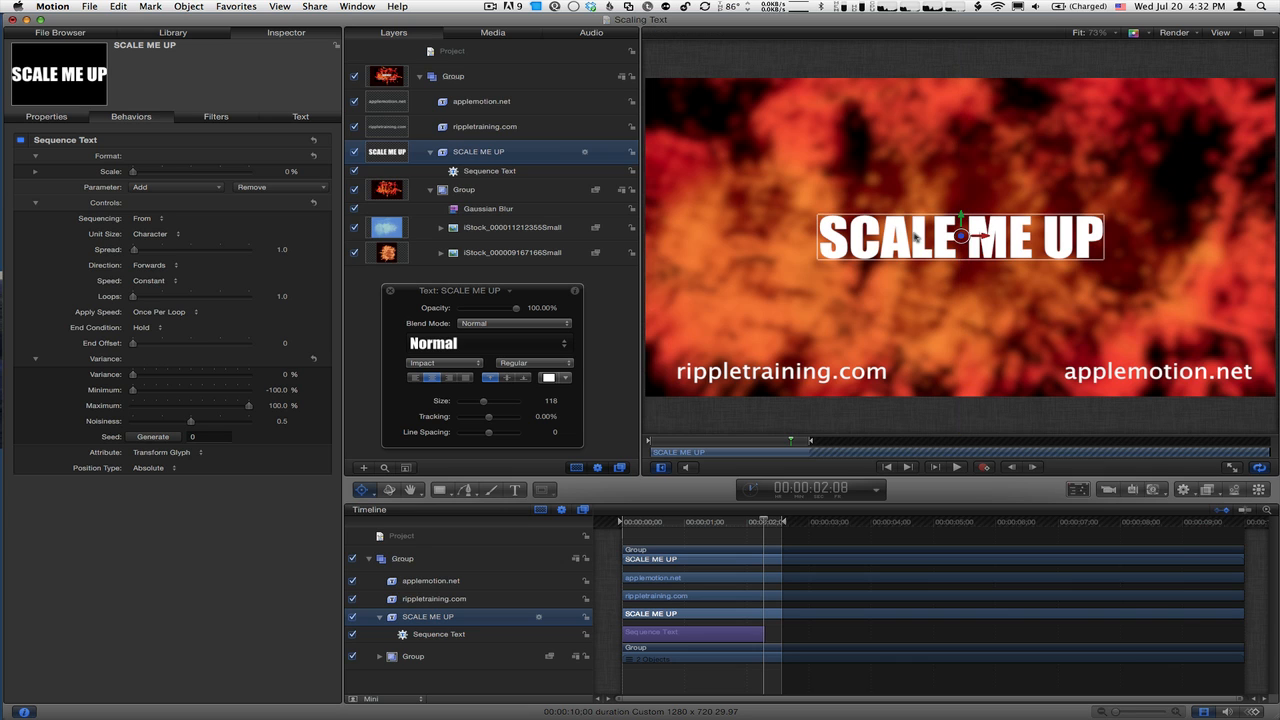
pyautogui.click(963, 237)
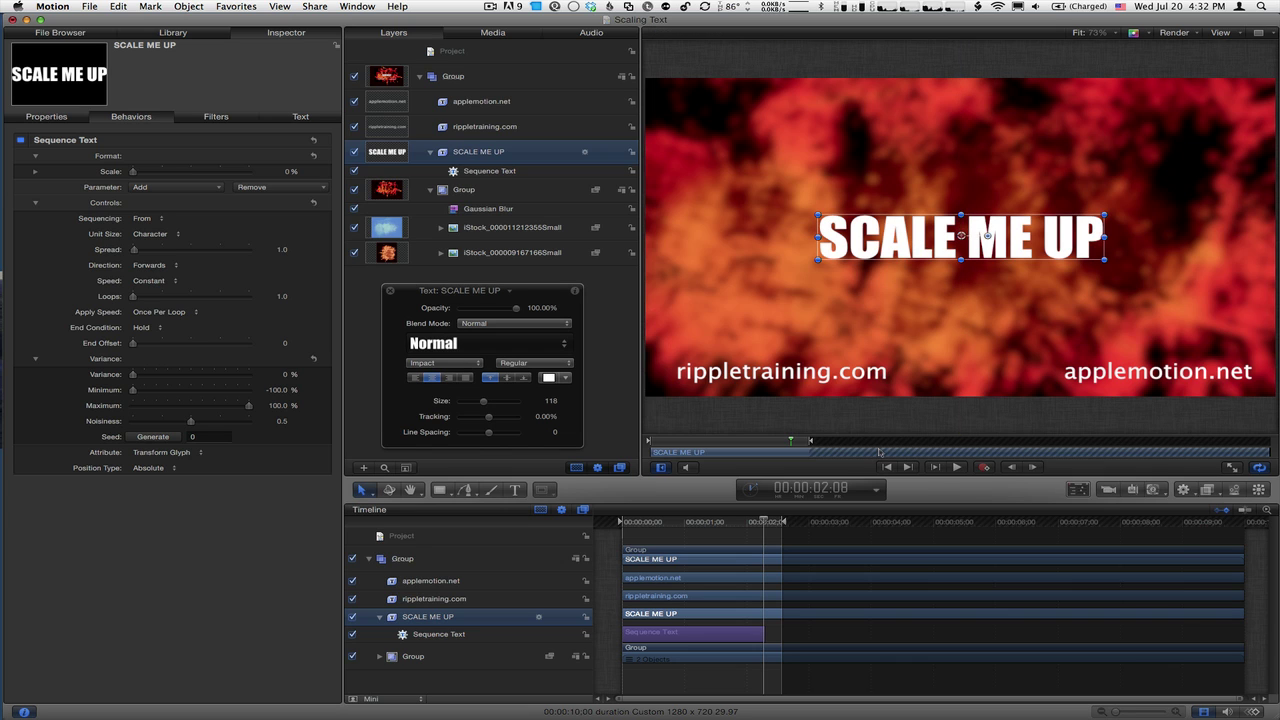
pyautogui.click(959, 468)
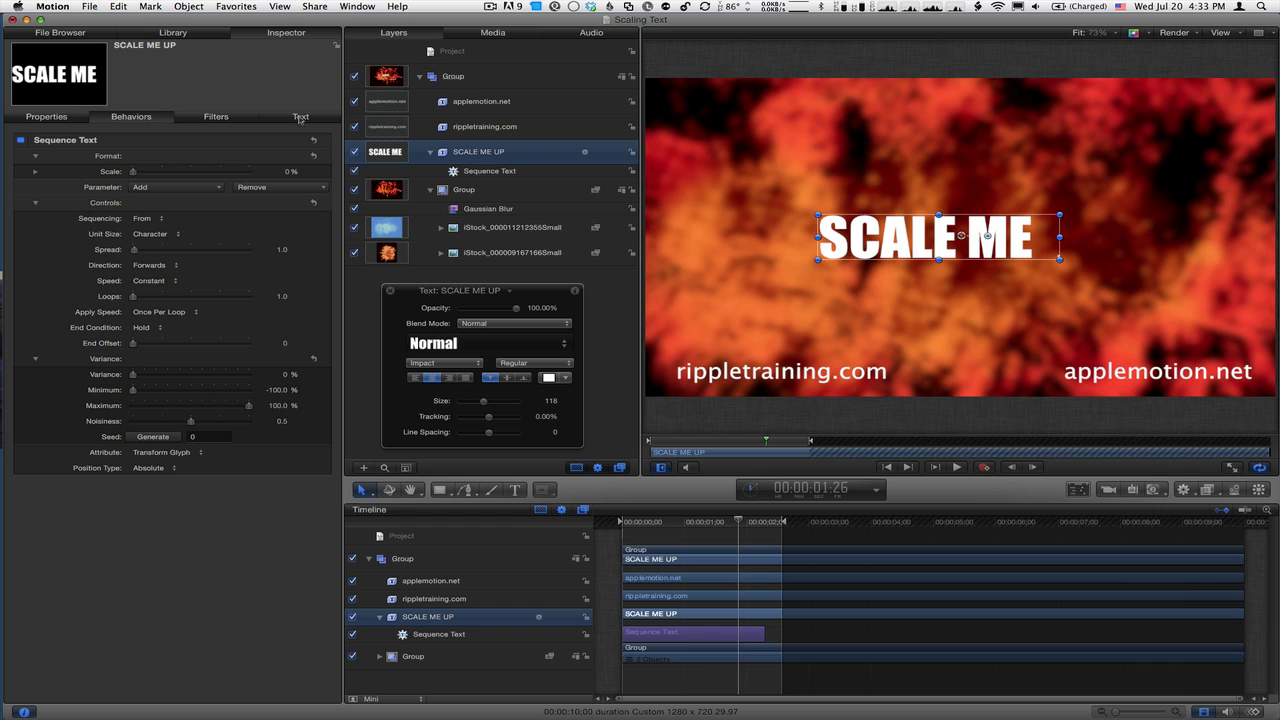
# - Show the Text Layout settings and select the Sequence Text behavior in Layers
pyautogui.click(300, 116)
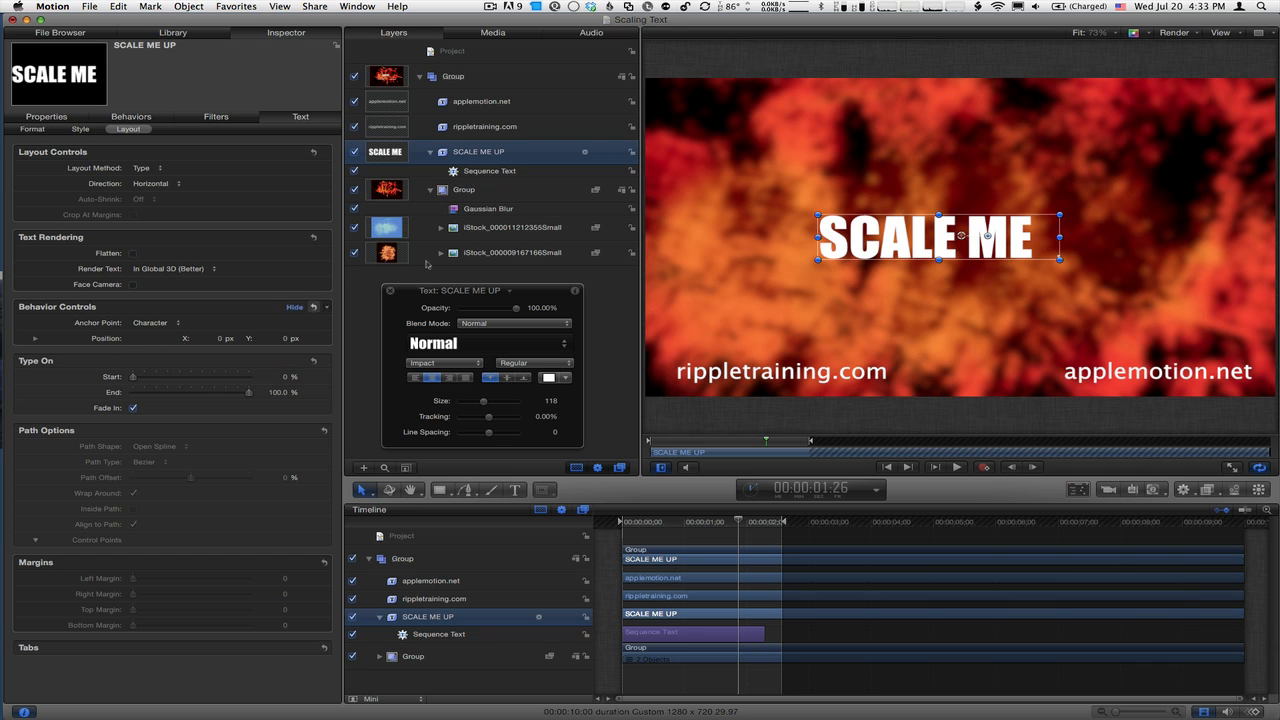
pyautogui.click(487, 170)
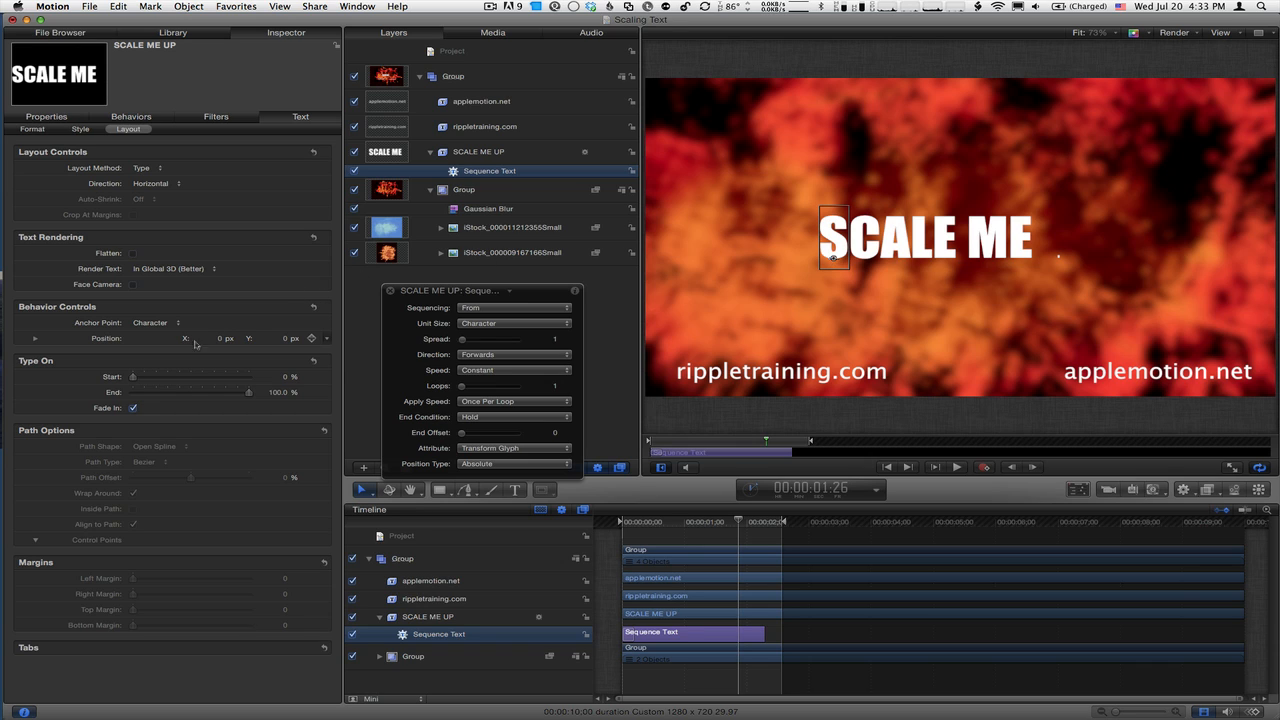
pyautogui.moveTo(280, 345)
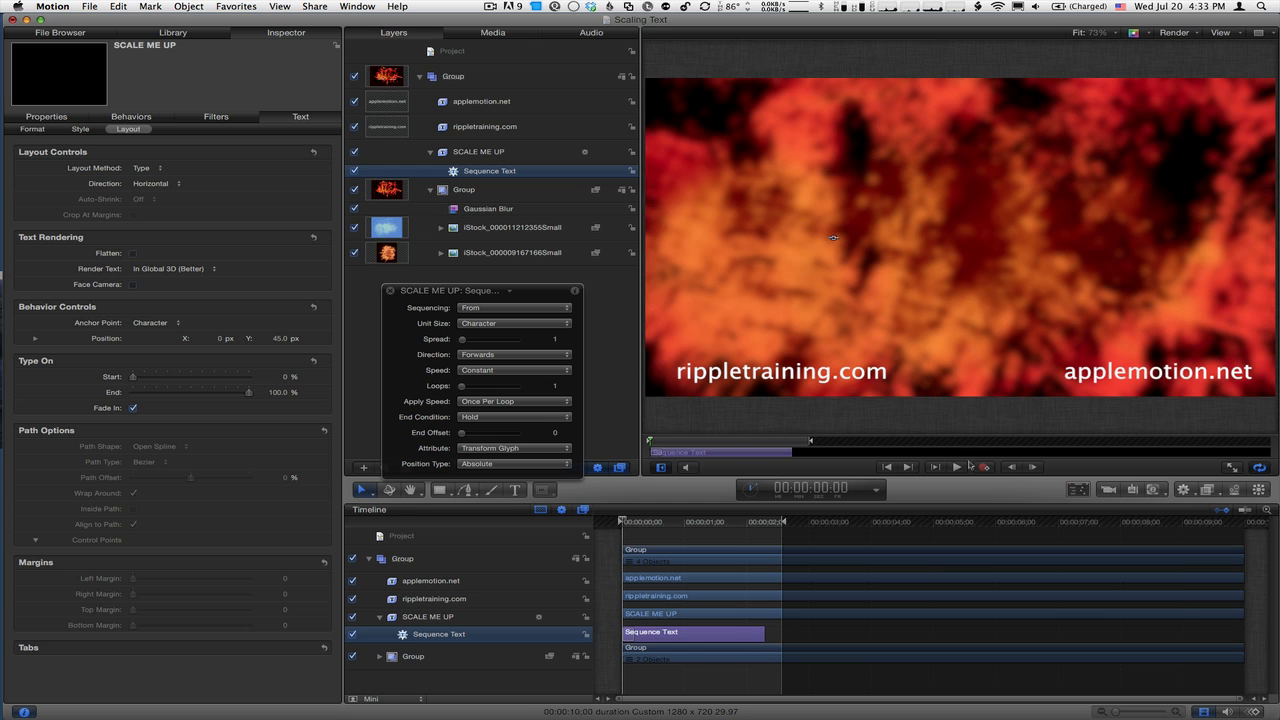
# - Preview the 45 px Y anchor offset and return to the Sequence Text settings
pyautogui.click(958, 467)
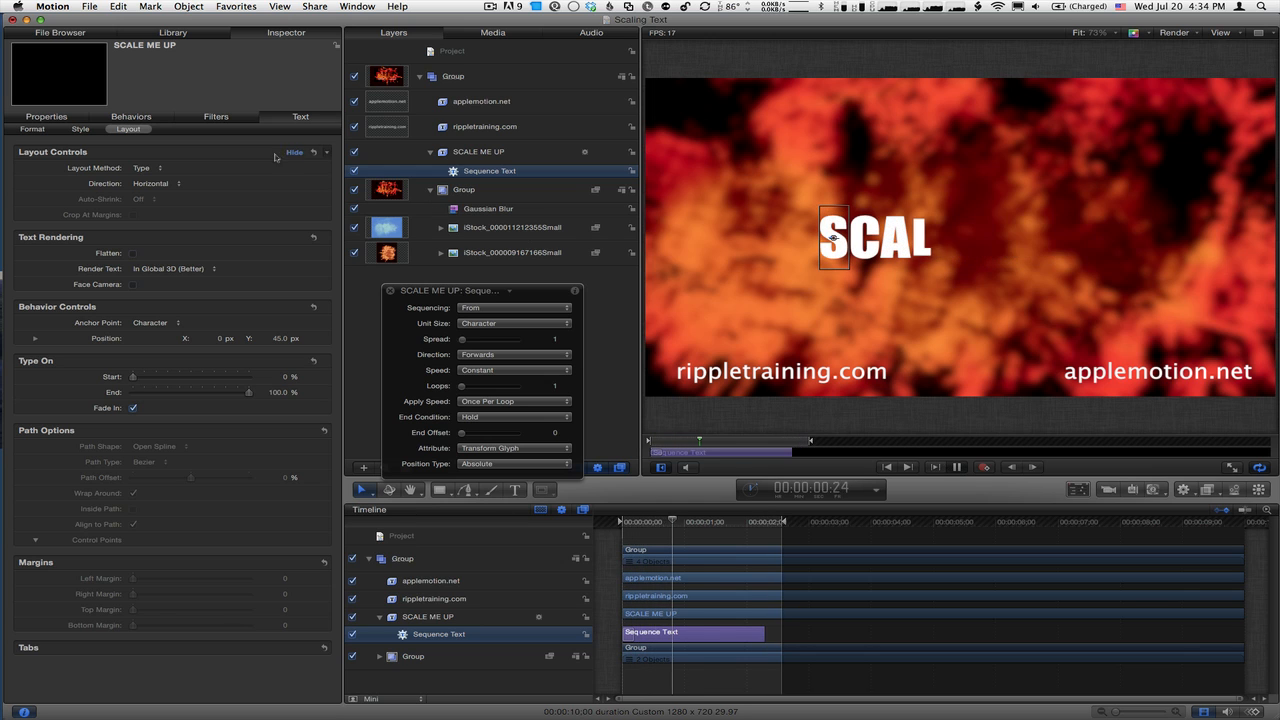
pyautogui.click(131, 120)
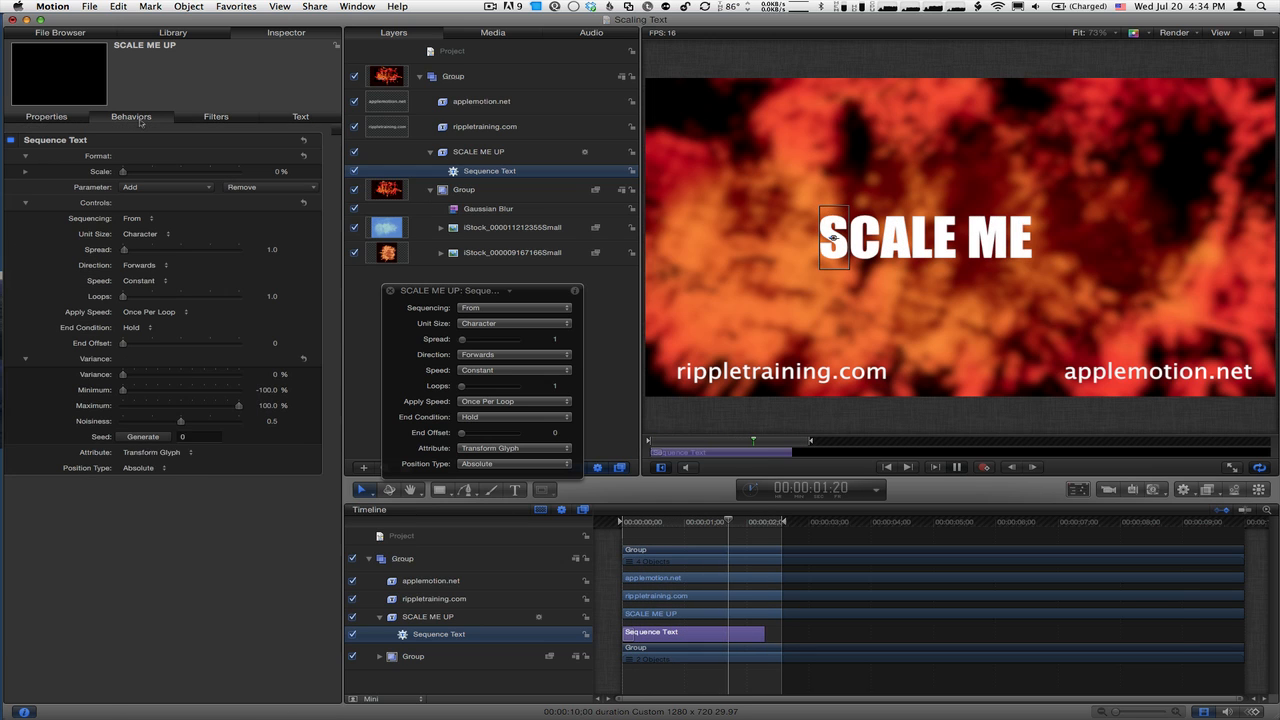
# - Add Rotation to Sequence Text at X 187°, Y −121°, Z 132°, with spread 3
pyautogui.click(167, 187)
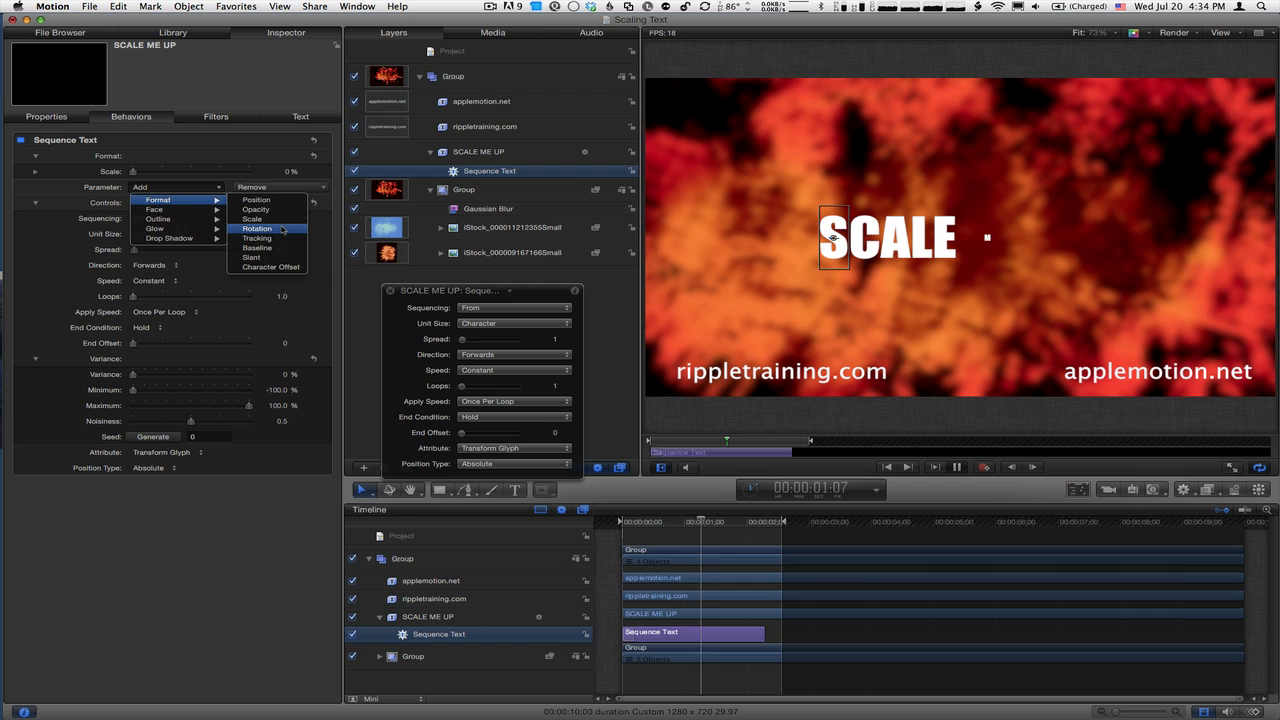
pyautogui.click(256, 228)
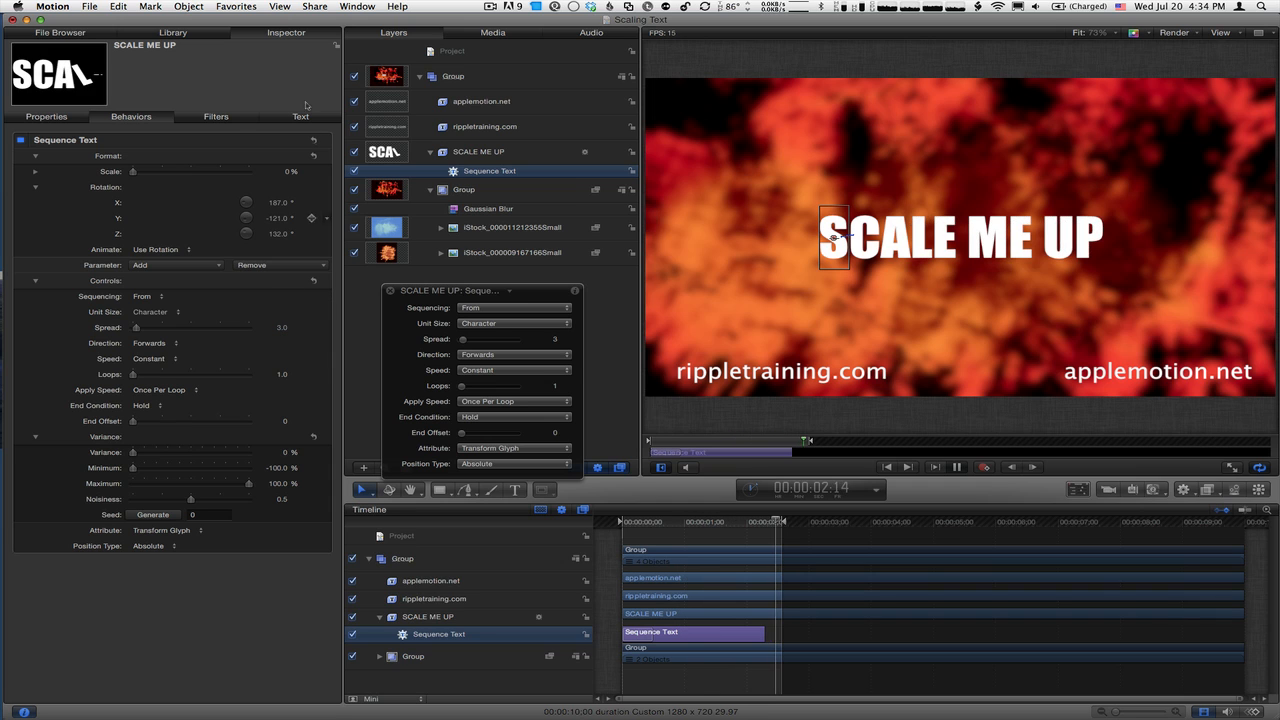
# - In Text Layout, set Behavior Controls Position to X 215 px, Y 225 px
pyautogui.click(300, 116)
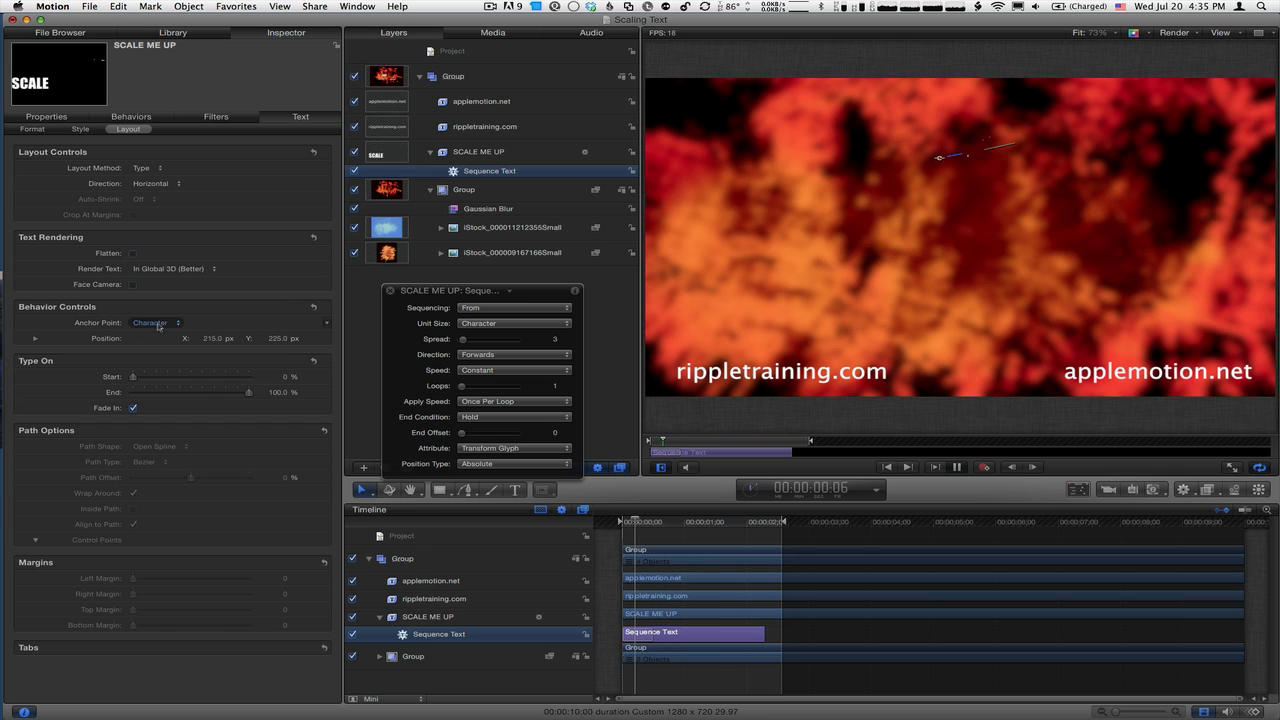
# - Set the Behavior Controls Anchor Point pop-up to Word
pyautogui.click(155, 322)
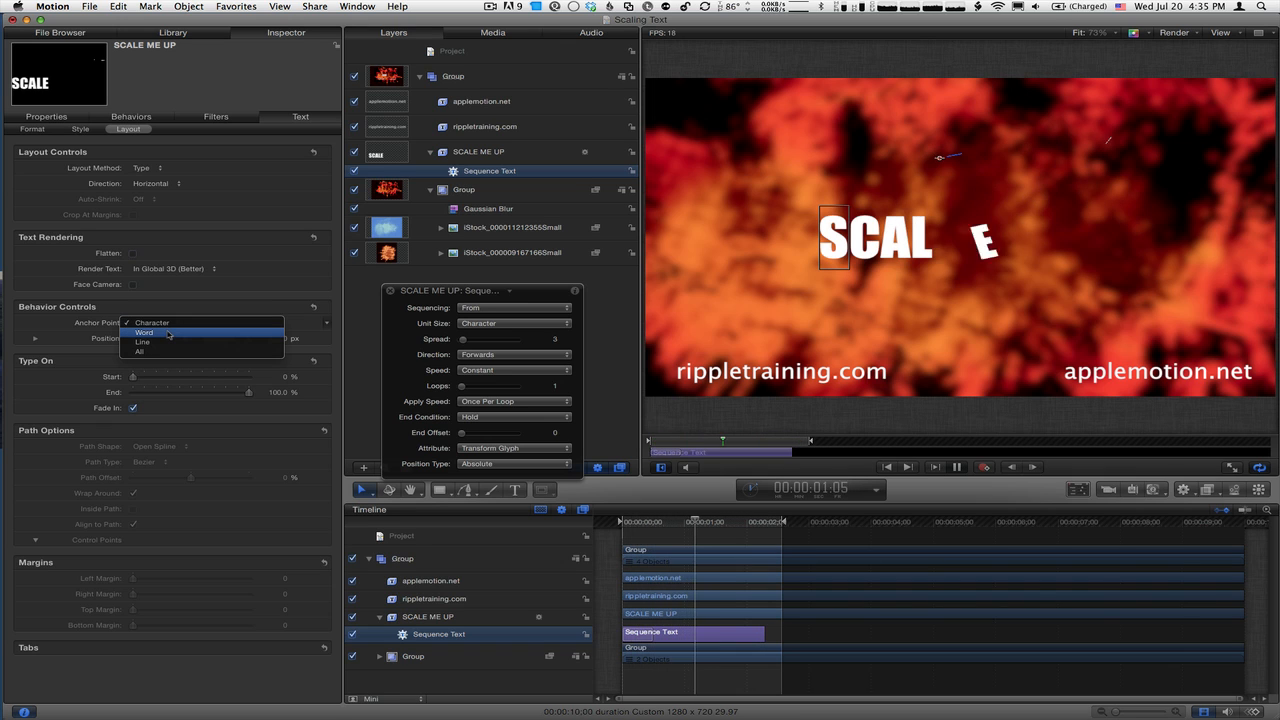
pyautogui.click(932, 466)
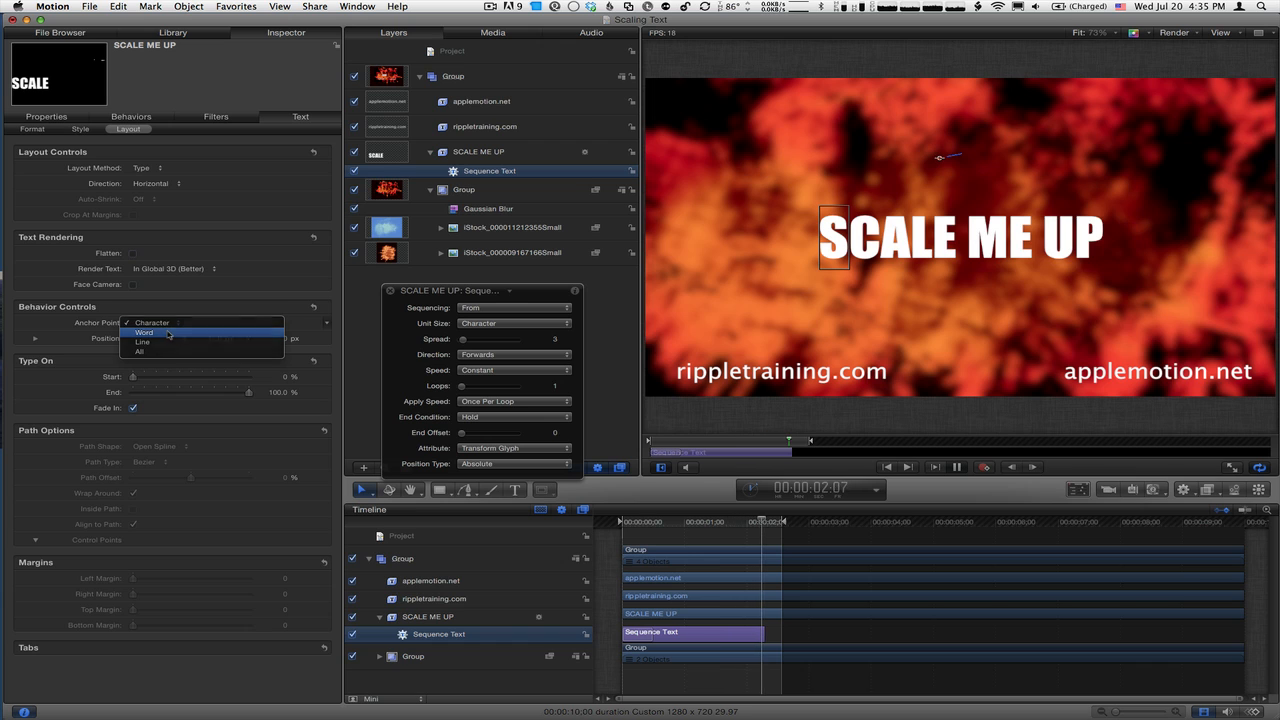
pyautogui.click(146, 332)
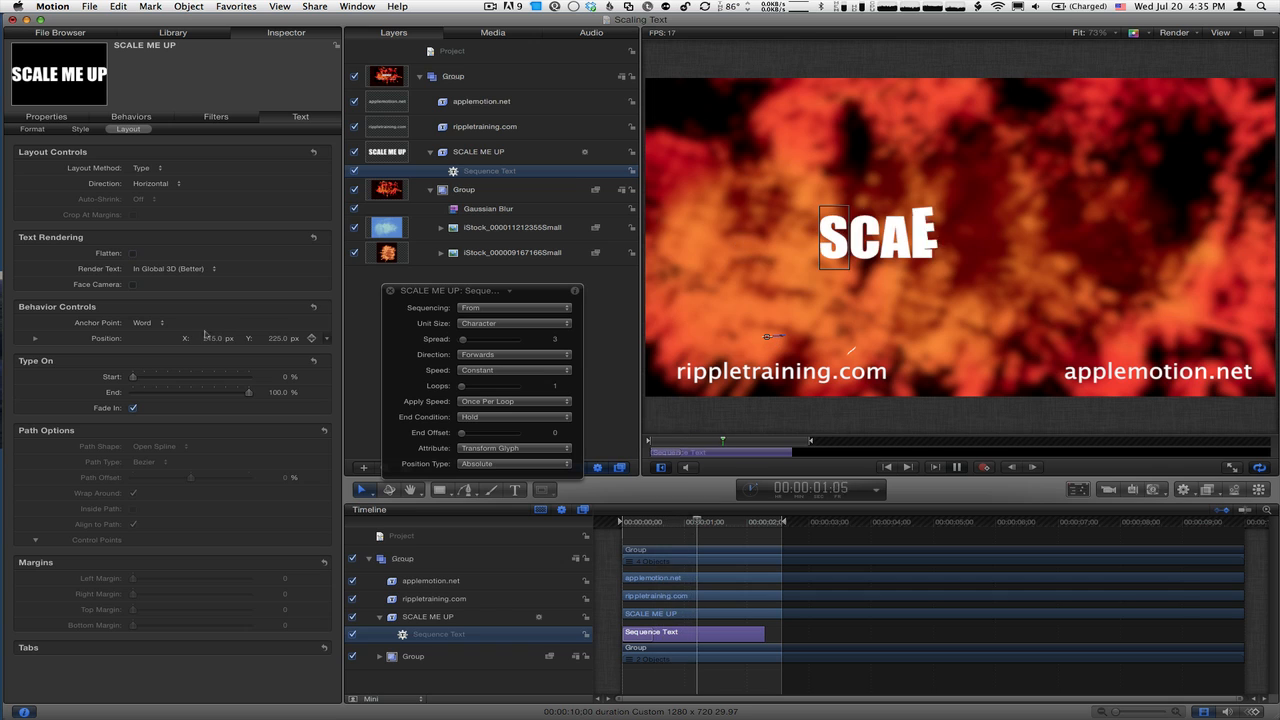
# - Try the Anchor Point on Line, then set it back to Character
pyautogui.click(142, 322)
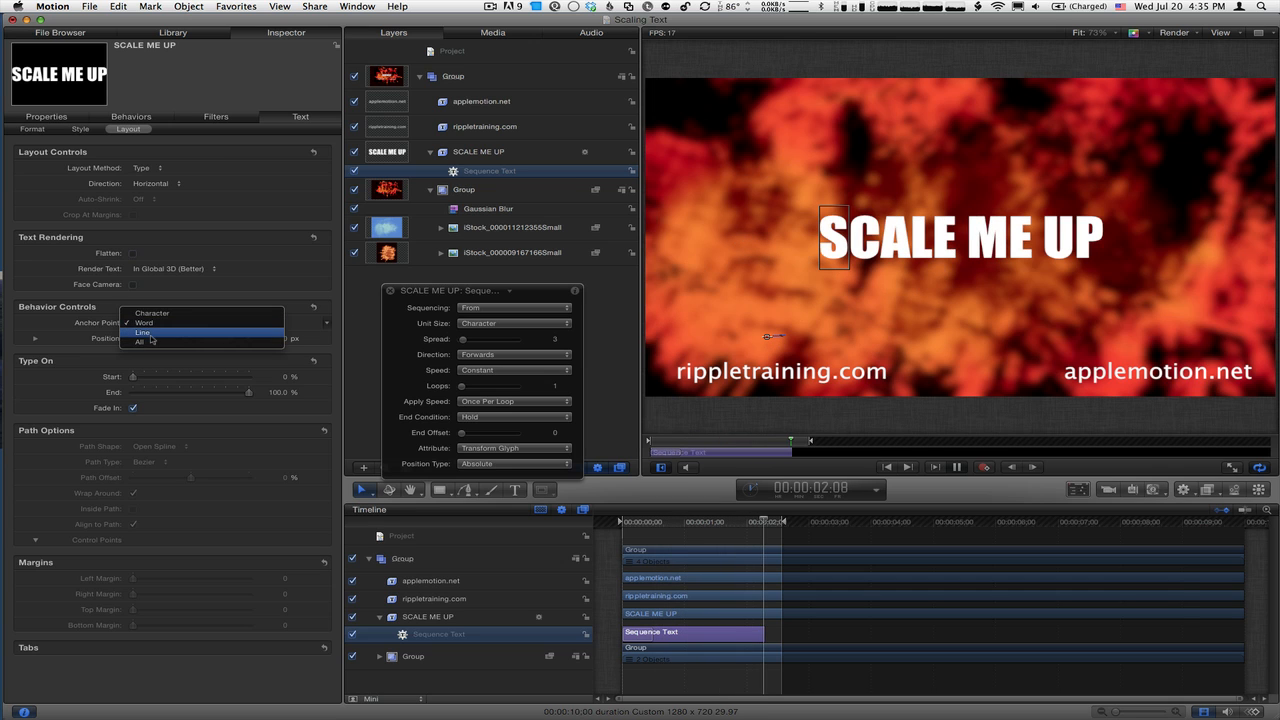
pyautogui.click(143, 332)
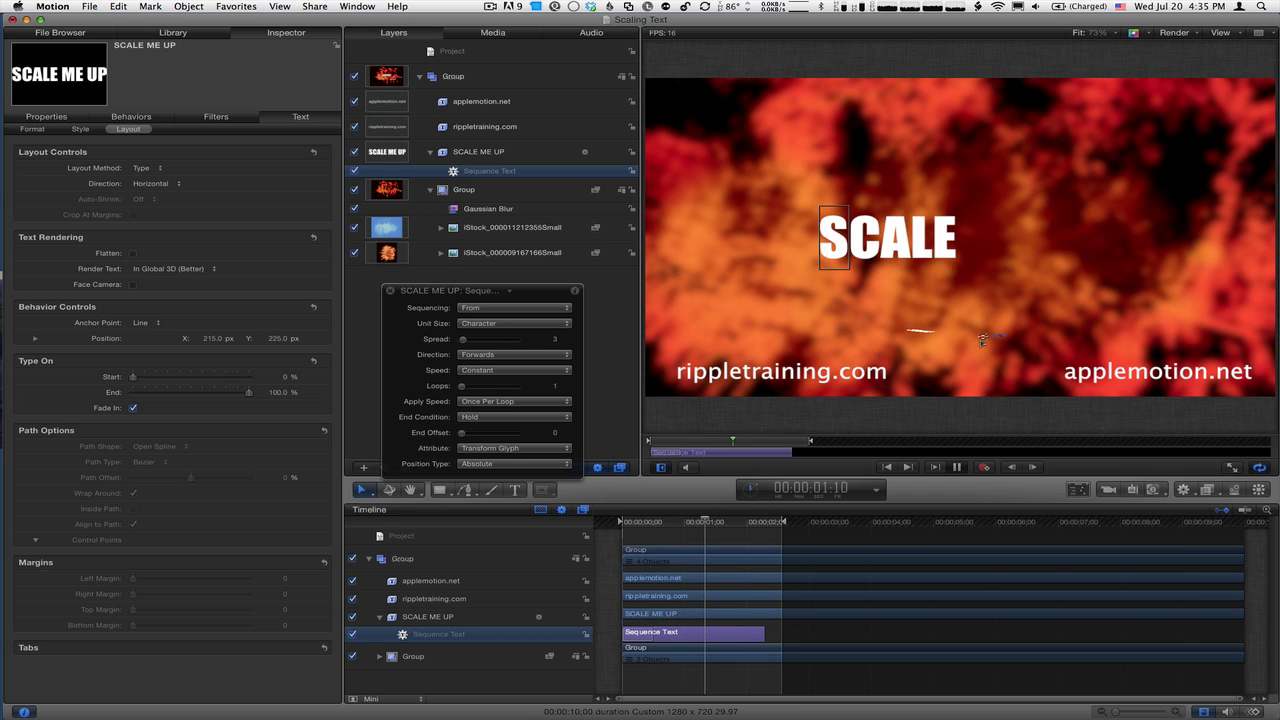
pyautogui.click(933, 467)
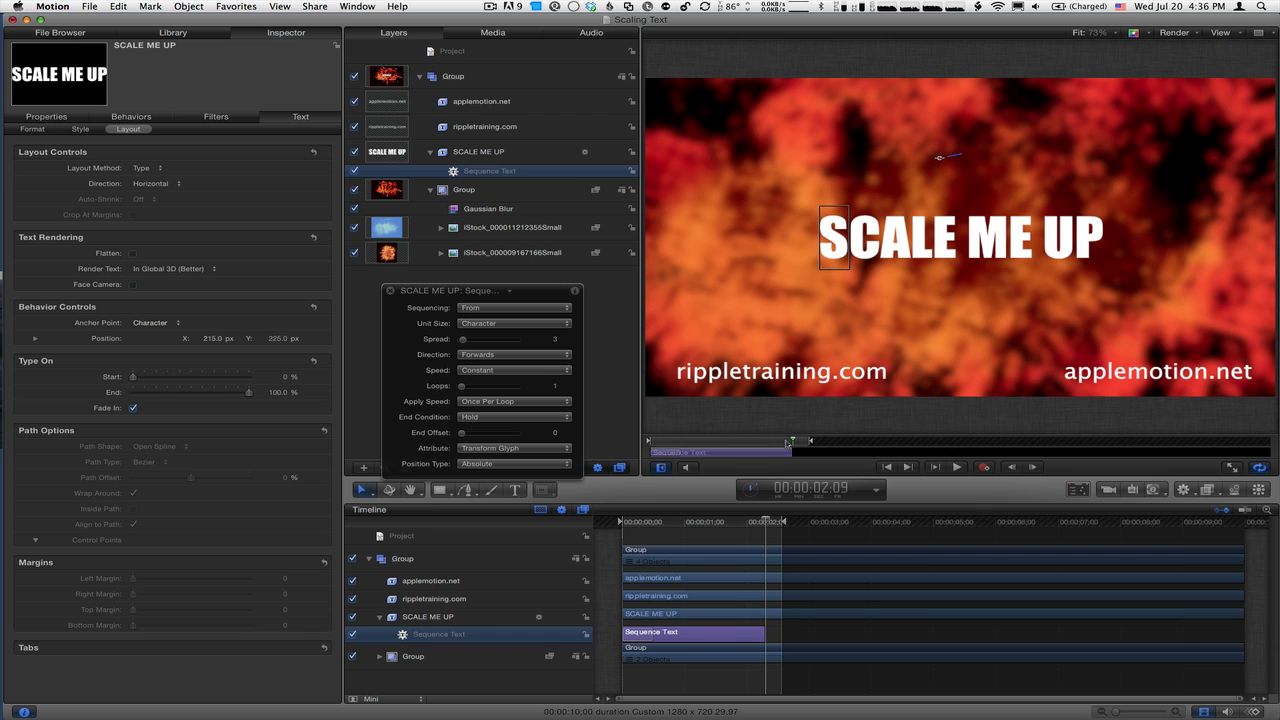
pyautogui.moveTo(771, 421)
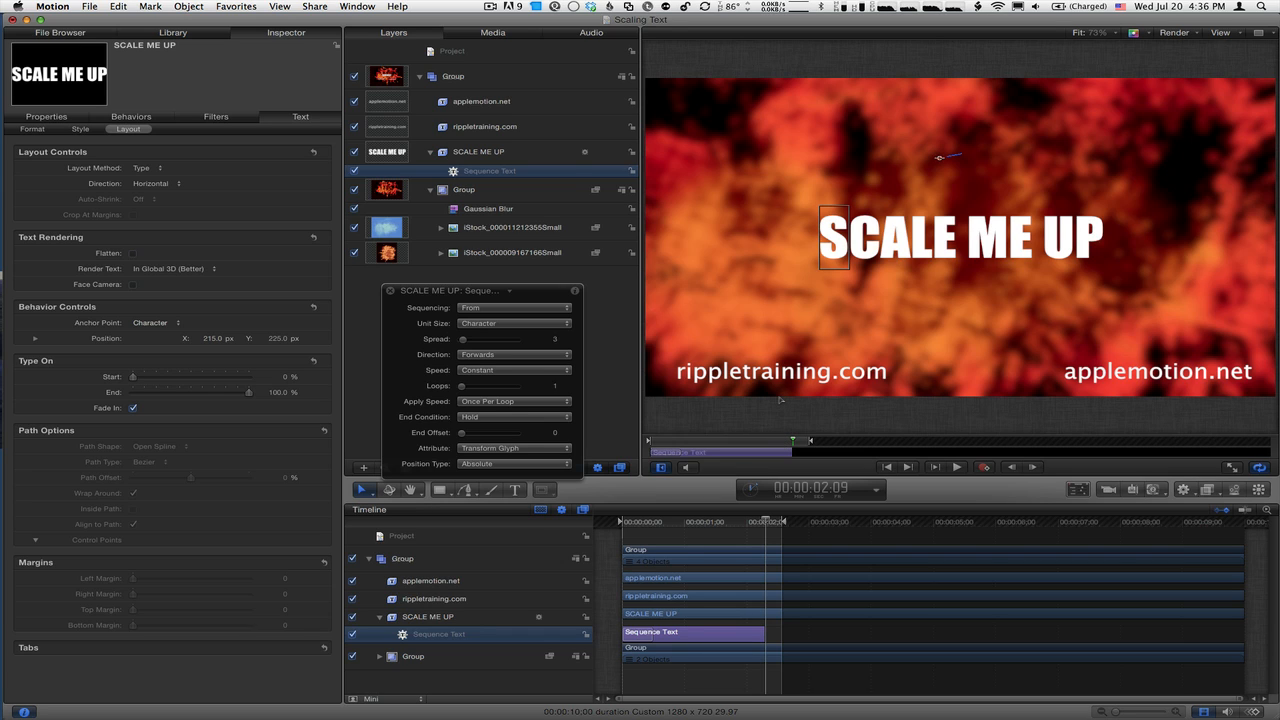
pyautogui.moveTo(1153, 394)
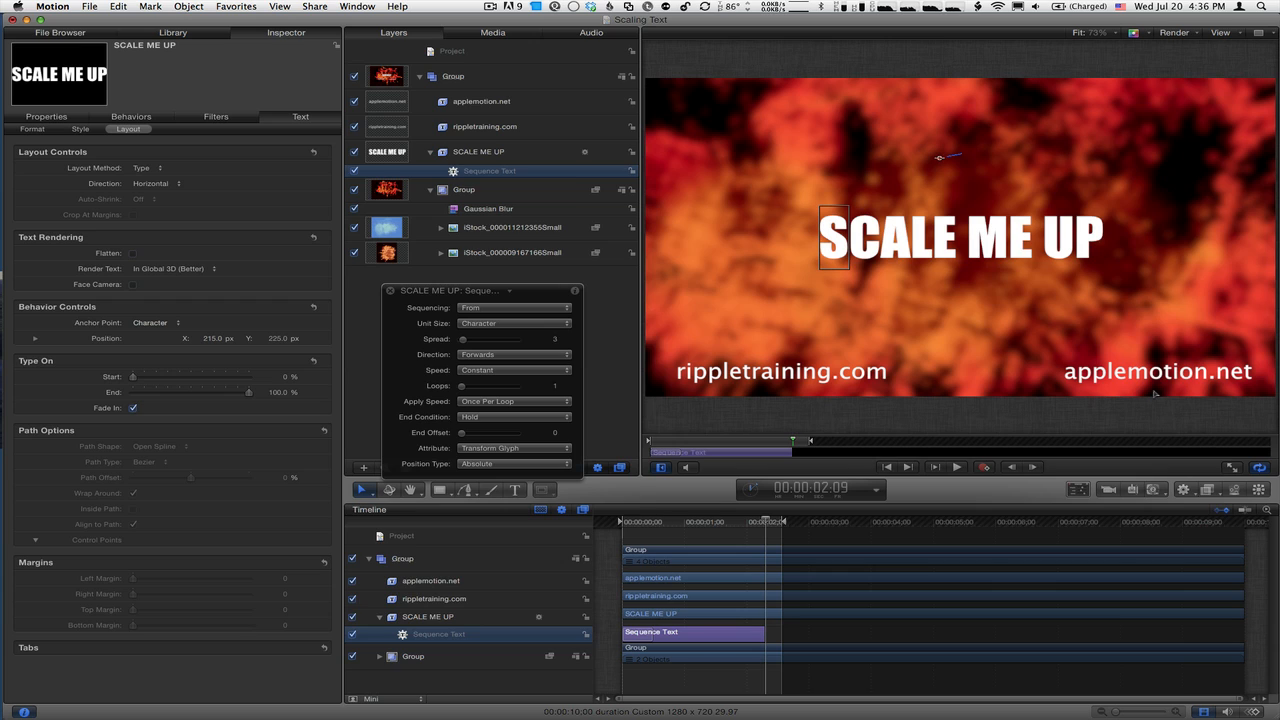
pyautogui.moveTo(1155, 396)
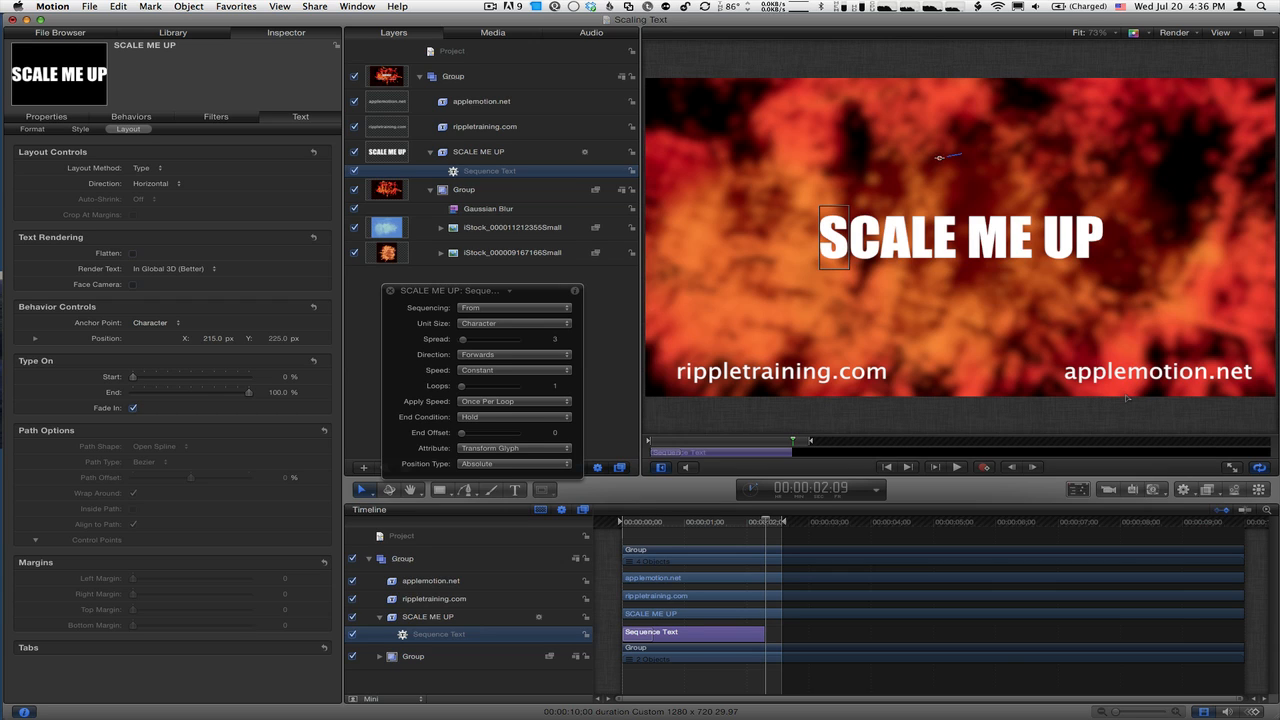